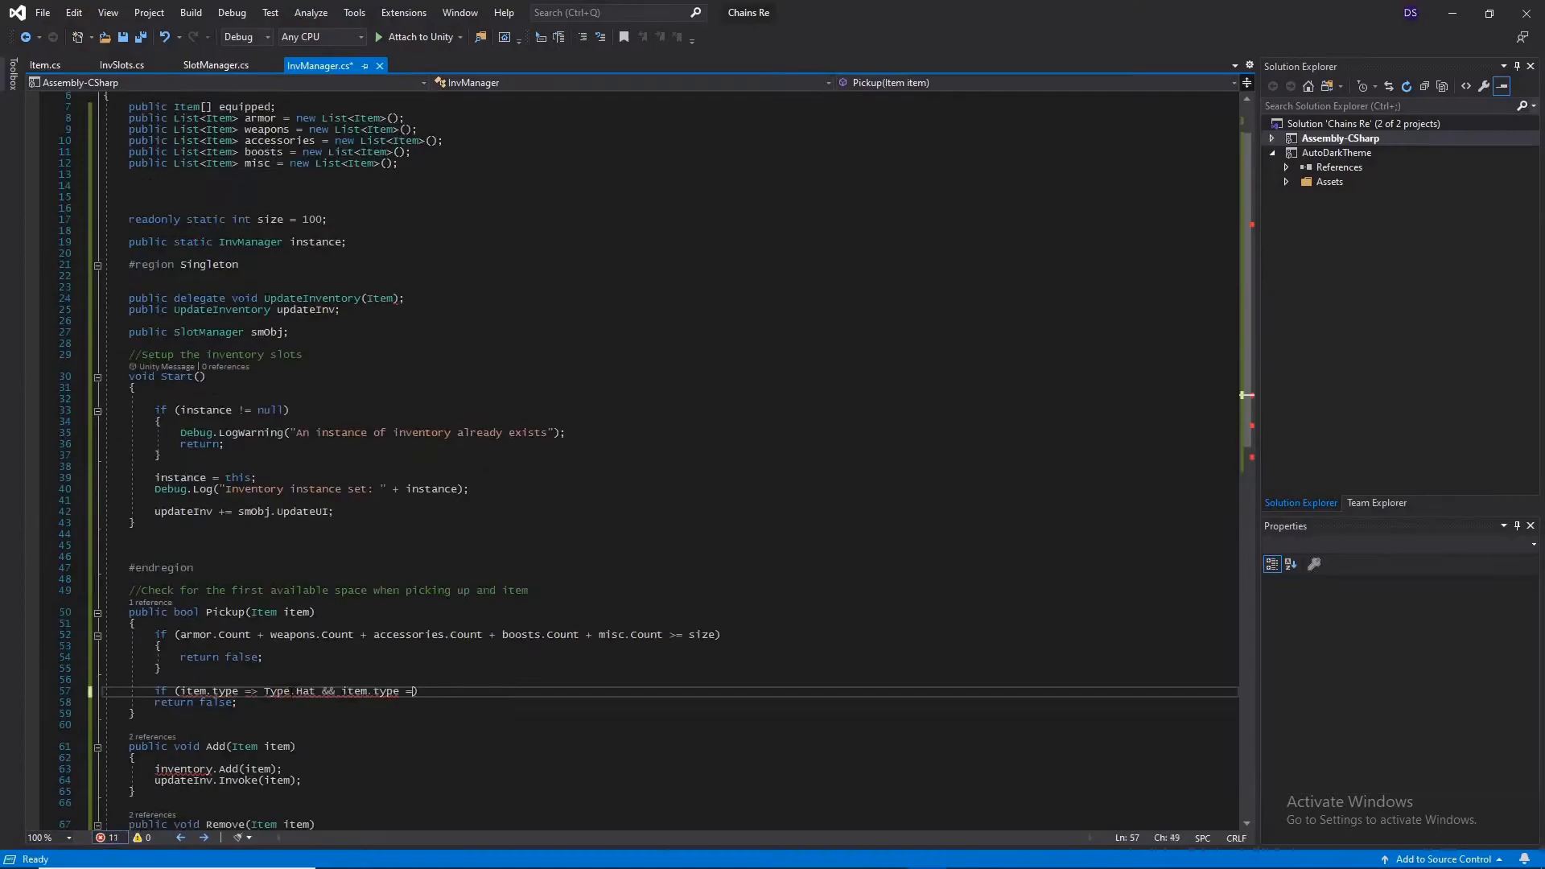
# Save InvManager.cs with the partial item.type == Type.Hat check in Pickup
pyautogui.press('ctrl+s')
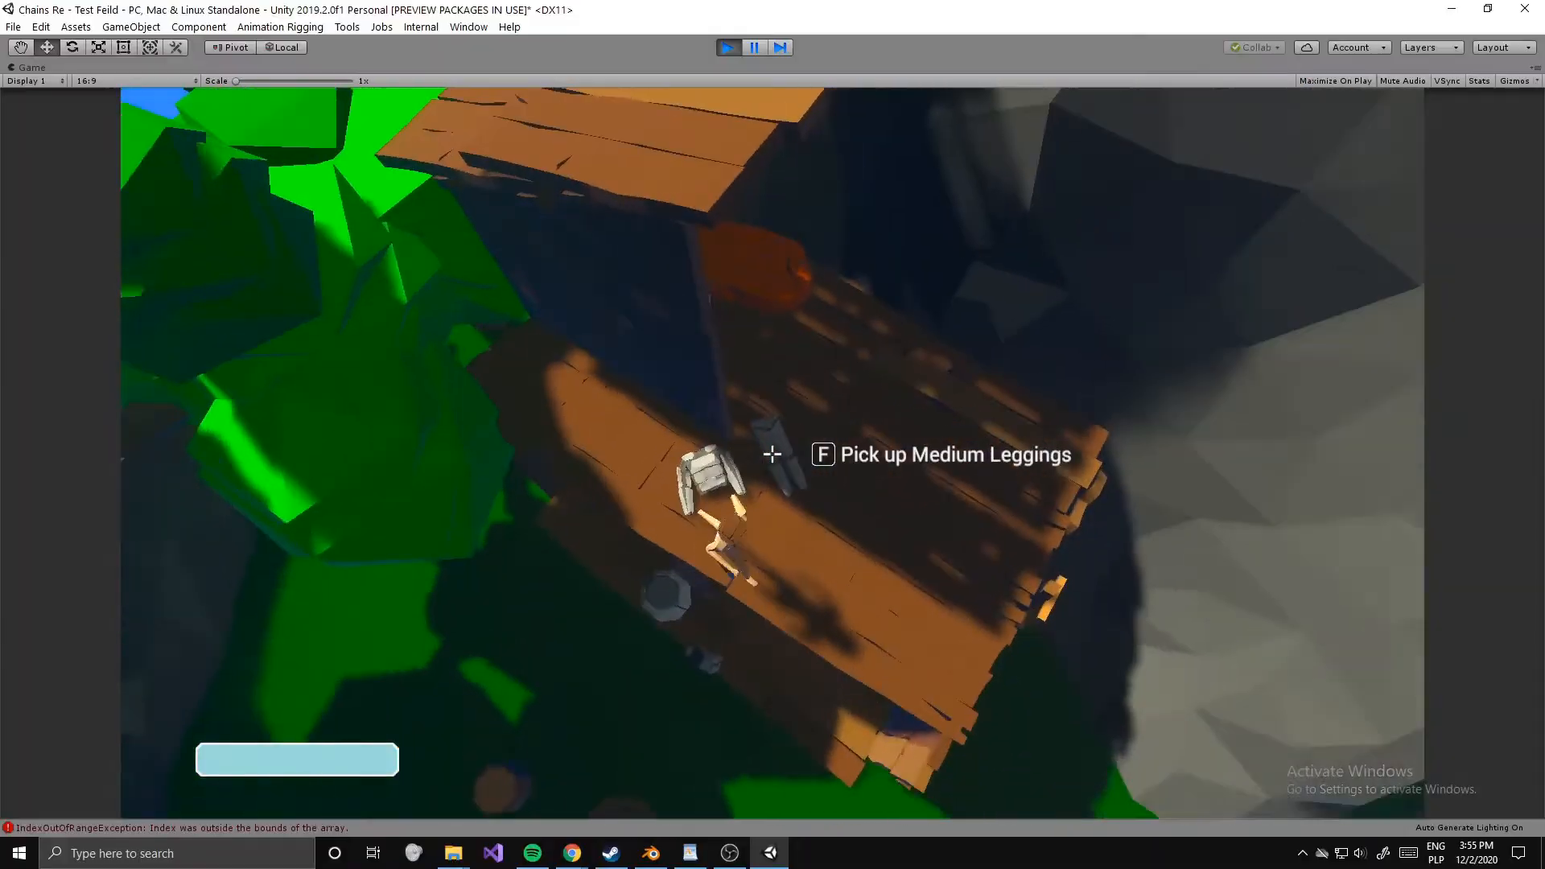
# Pick up the Medium Leggings and view both picked-up items under the inventory's Armor tab
pyautogui.click(492, 852)
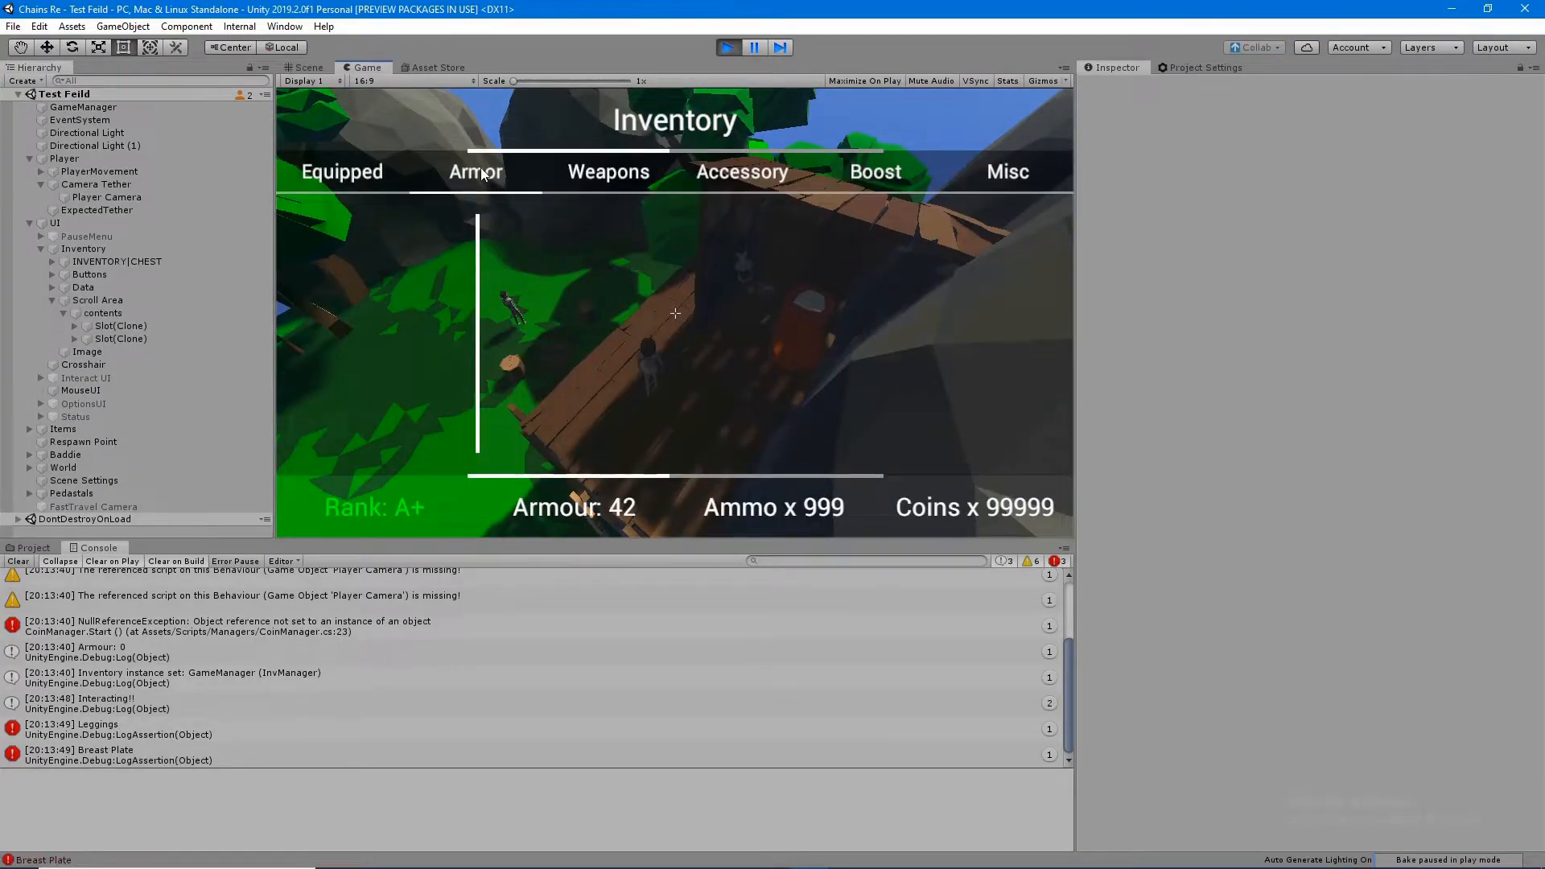
pyautogui.click(31, 547)
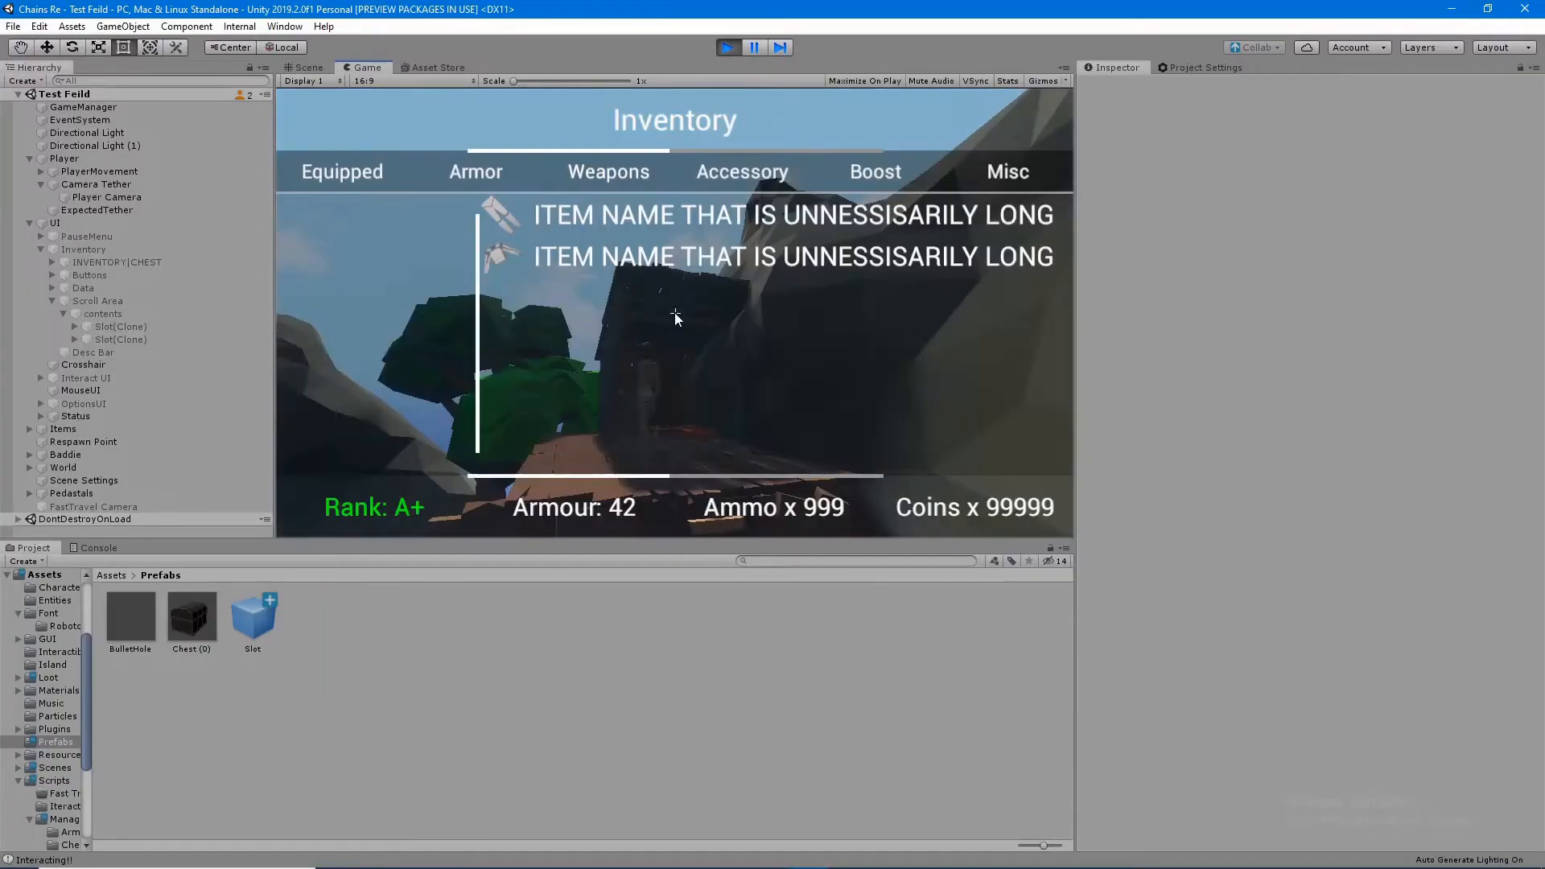